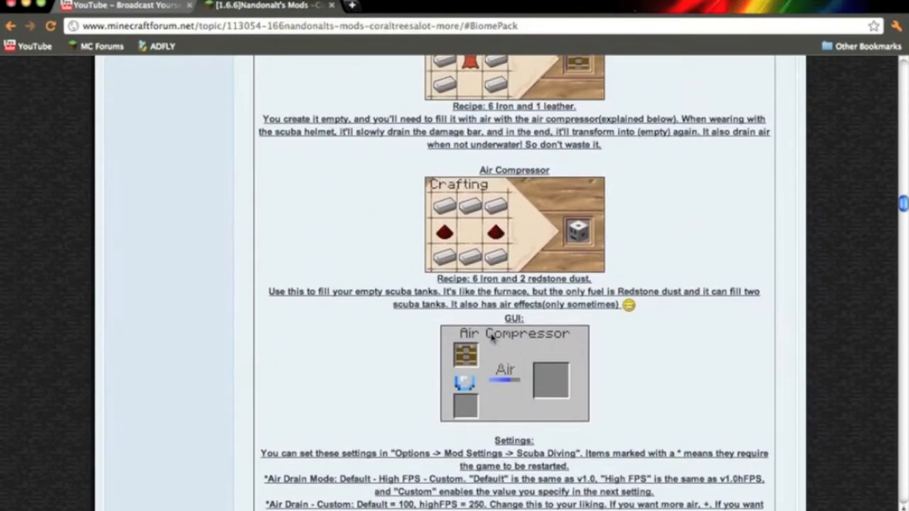
Step: Scroll through Nandonalt's Scuba Diving Mod post to review the gear recipes
{"action": "scroll", "scroll_direction": "up", "scroll_amount": 3}
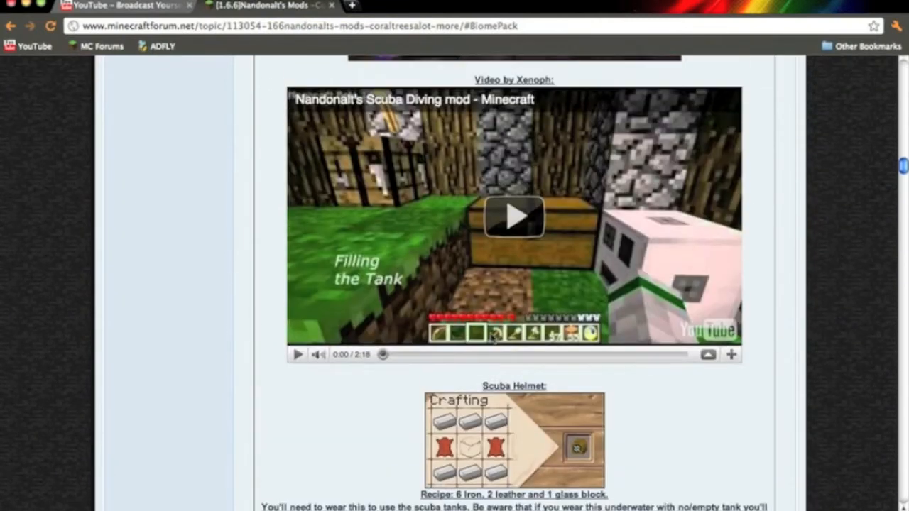
{"action": "mouse_move", "coordinate": [881, 239]}
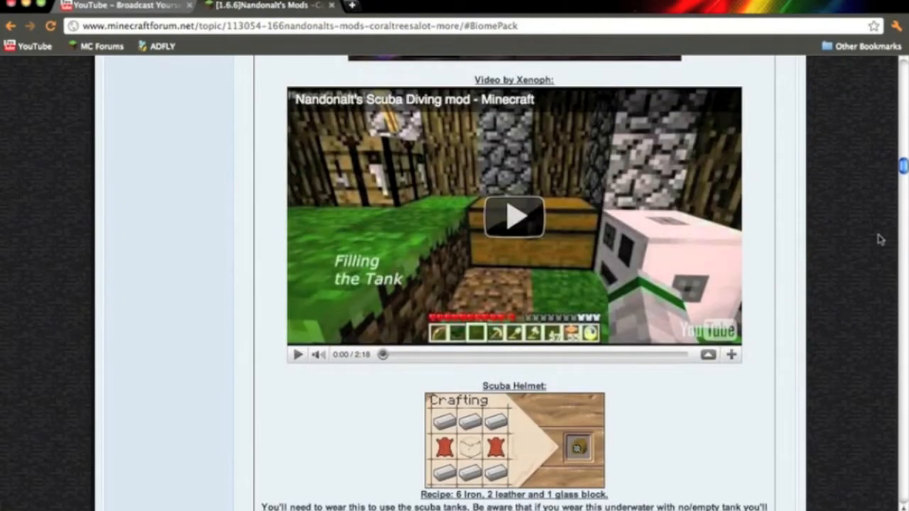
{"action": "scroll", "scroll_direction": "up", "scroll_amount": 3}
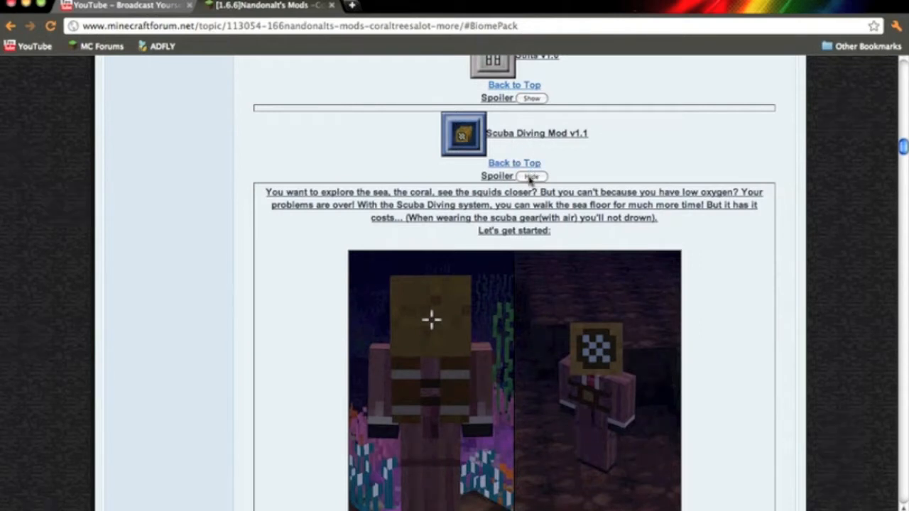
{"action": "scroll", "scroll_direction": "down", "scroll_amount": 3}
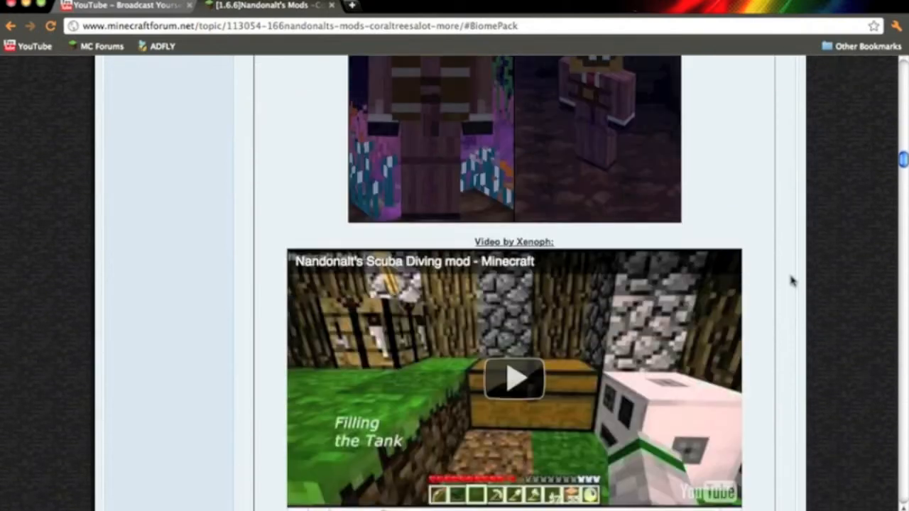
{"action": "scroll", "scroll_direction": "down", "scroll_amount": 3}
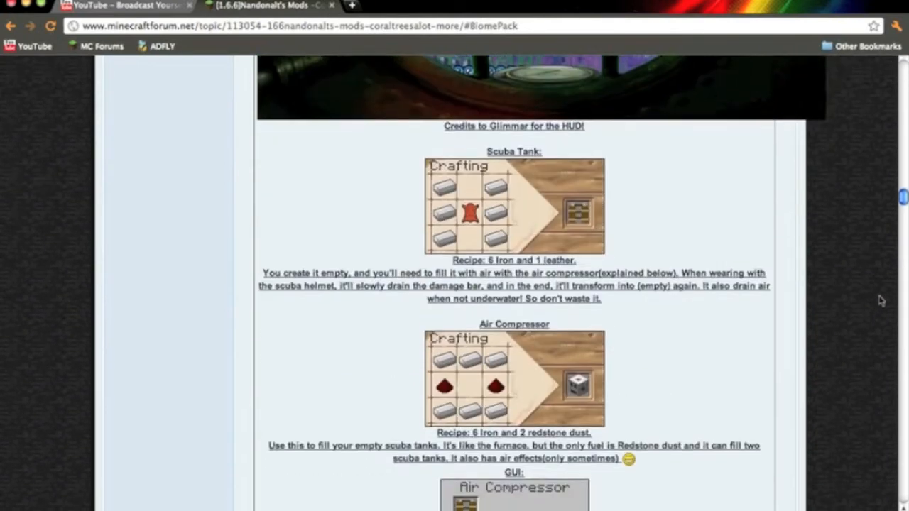
{"action": "scroll", "scroll_direction": "down", "scroll_amount": 3}
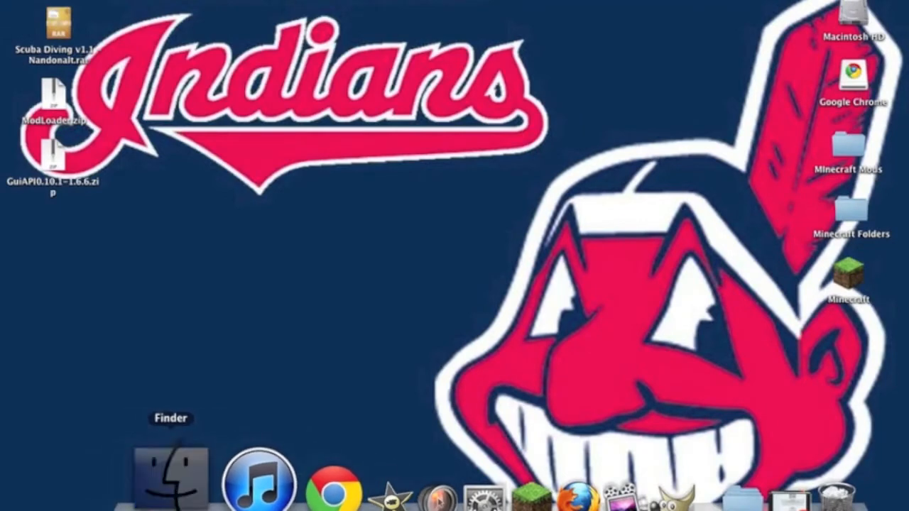
Step: Navigate Finder to Library > Application Support > minecraft > bin
{"action": "left_click", "coordinate": [163, 472]}
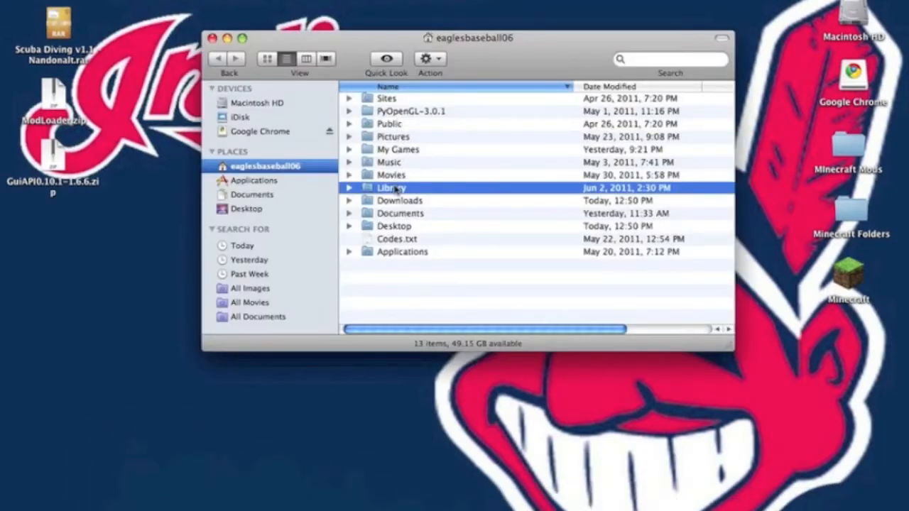
{"action": "double_click", "coordinate": [392, 187]}
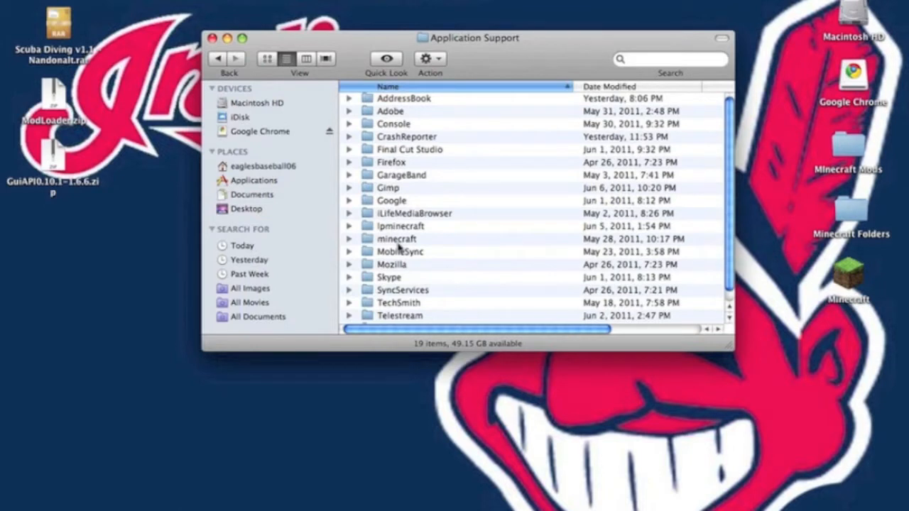
{"action": "double_click", "coordinate": [398, 239]}
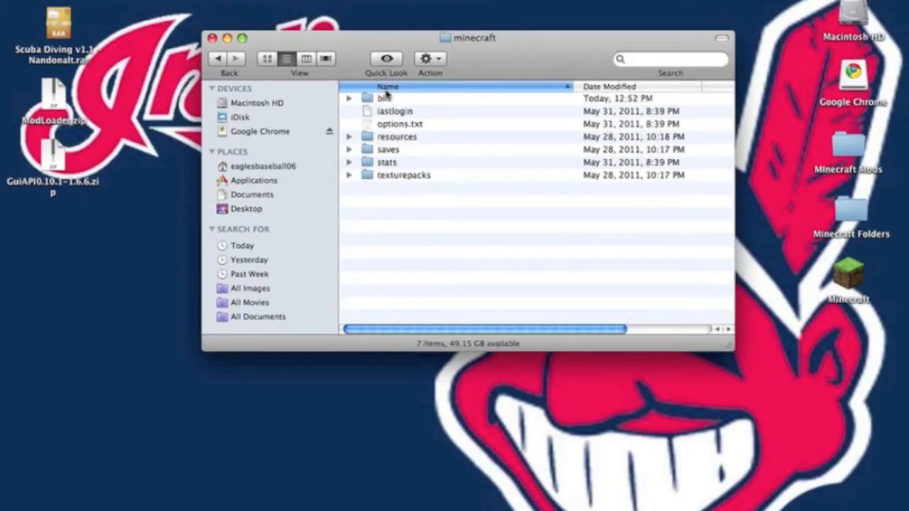
Step: Compress minecraft.jar, extract the zip into minecraft 2, and rename the original backupminecraft.jar
{"action": "right_click", "coordinate": [390, 149]}
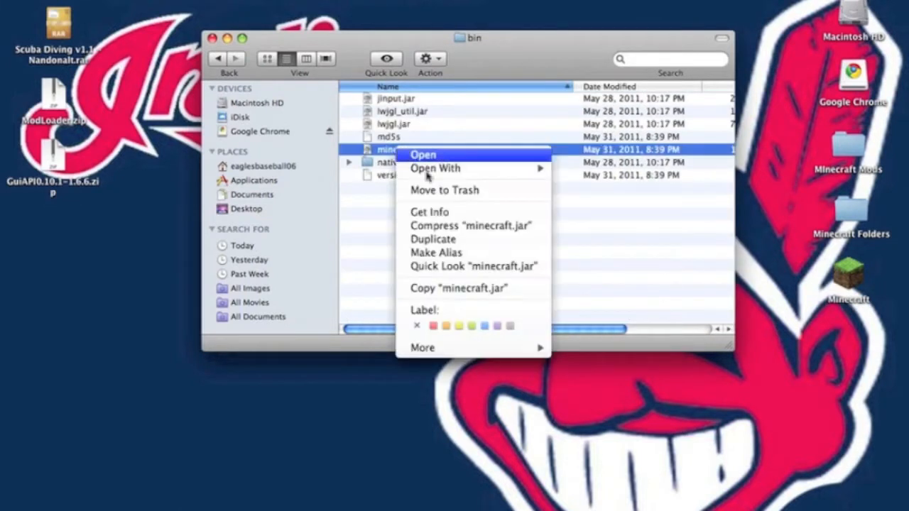
{"action": "mouse_move", "coordinate": [471, 226]}
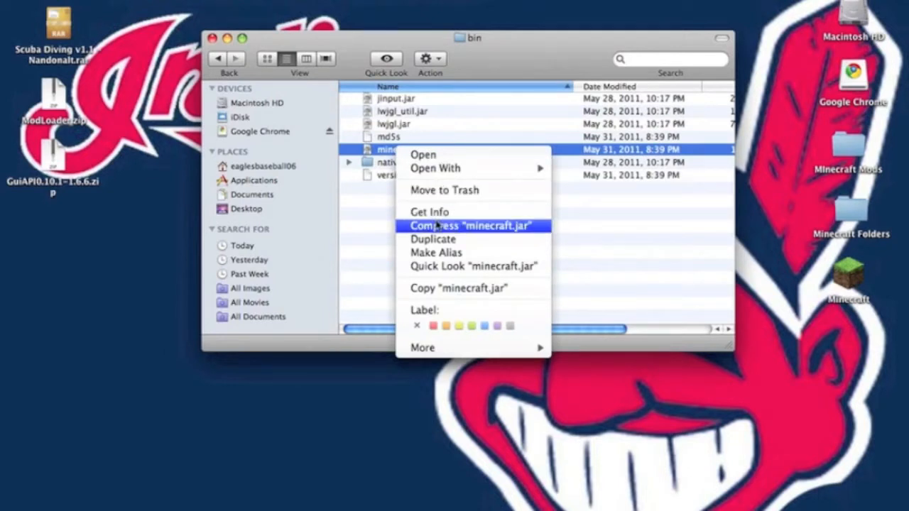
{"action": "left_click", "coordinate": [470, 226]}
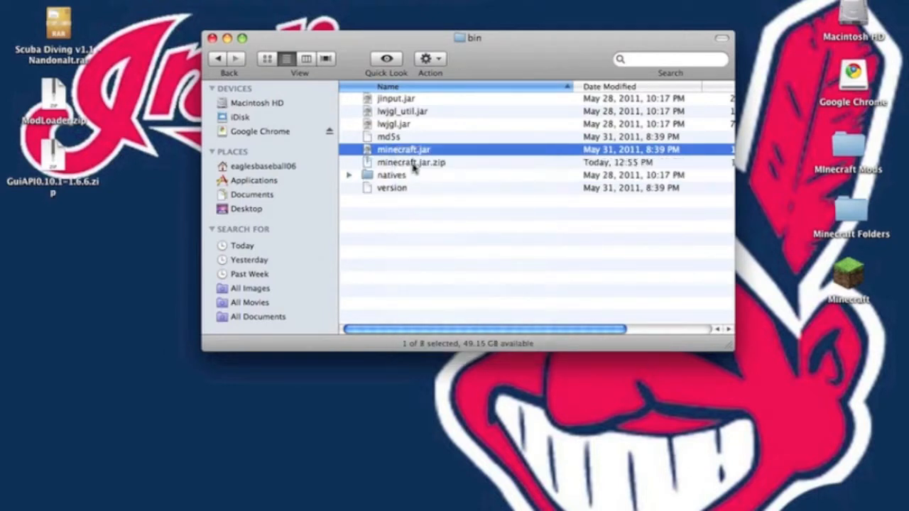
{"action": "double_click", "coordinate": [412, 162]}
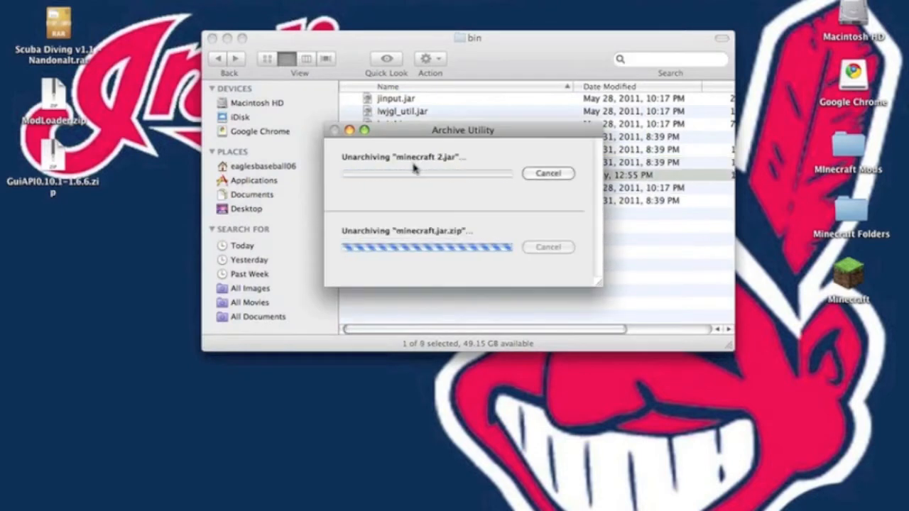
{"action": "right_click", "coordinate": [397, 162]}
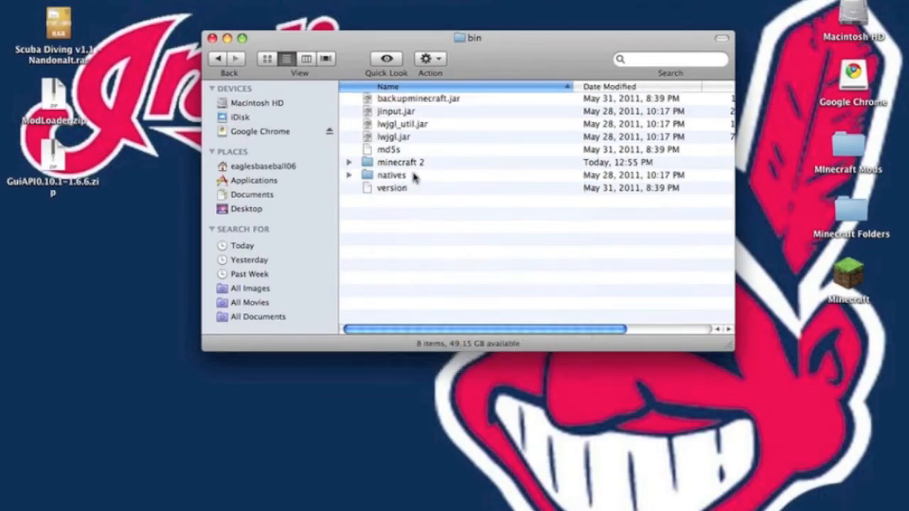
Step: Delete MOJANG_C.DSA and MOJANG_C.SF from META-INF in the unpacked jar folder
{"action": "left_click", "coordinate": [401, 162]}
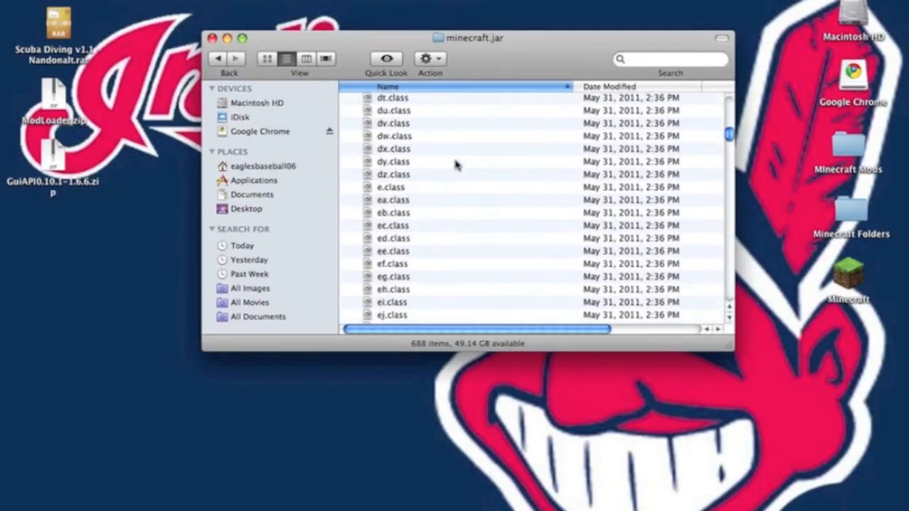
{"action": "scroll", "scroll_direction": "down", "scroll_amount": 3}
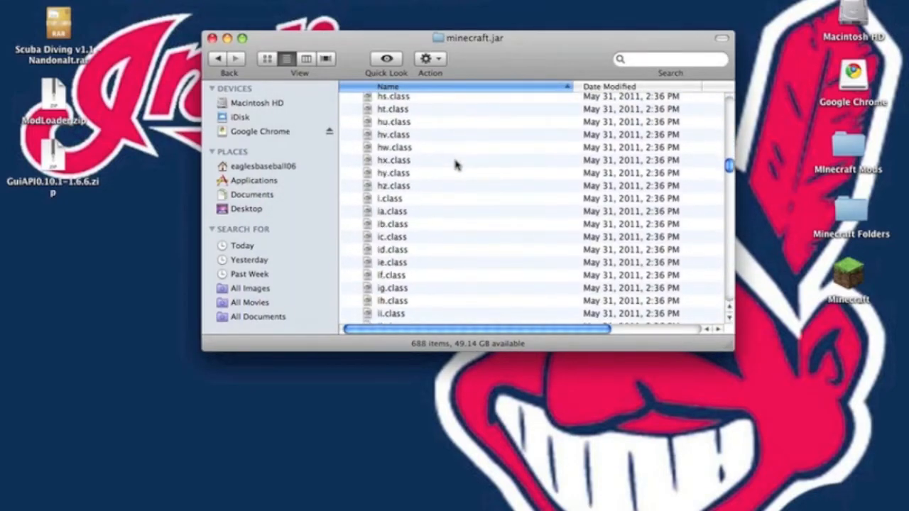
{"action": "scroll", "scroll_direction": "down", "scroll_amount": 3}
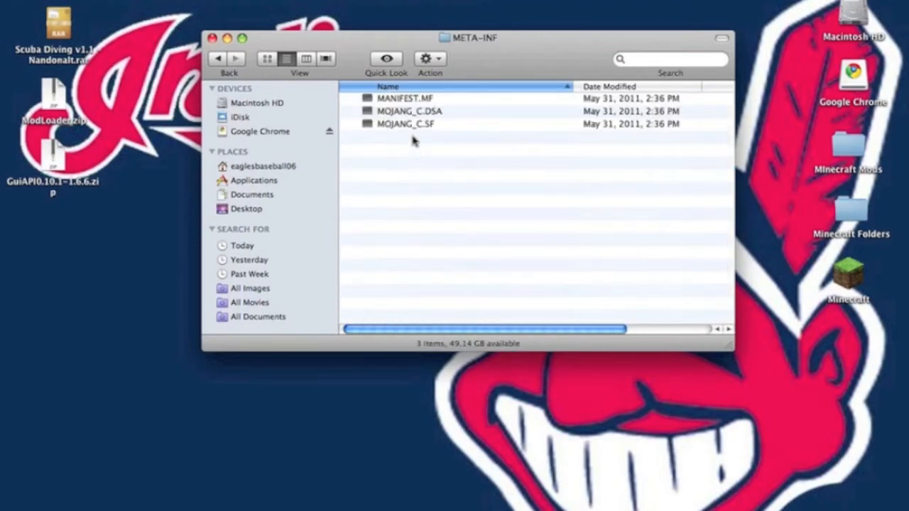
{"action": "right_click", "coordinate": [405, 125]}
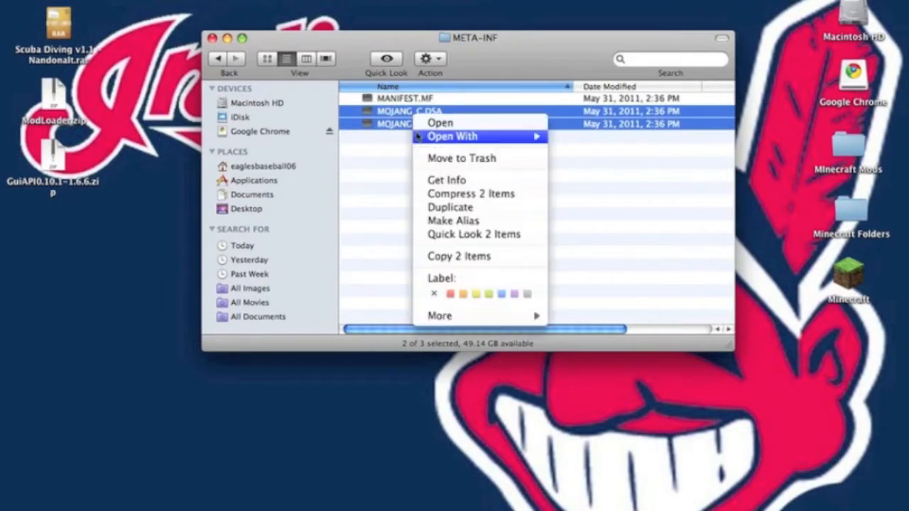
{"action": "left_click", "coordinate": [462, 158]}
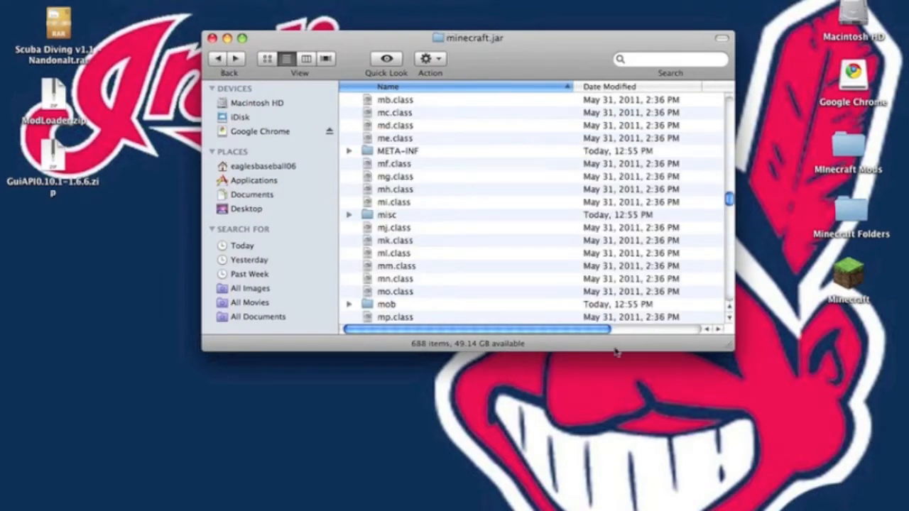
{"action": "scroll", "scroll_direction": "up", "scroll_amount": 3}
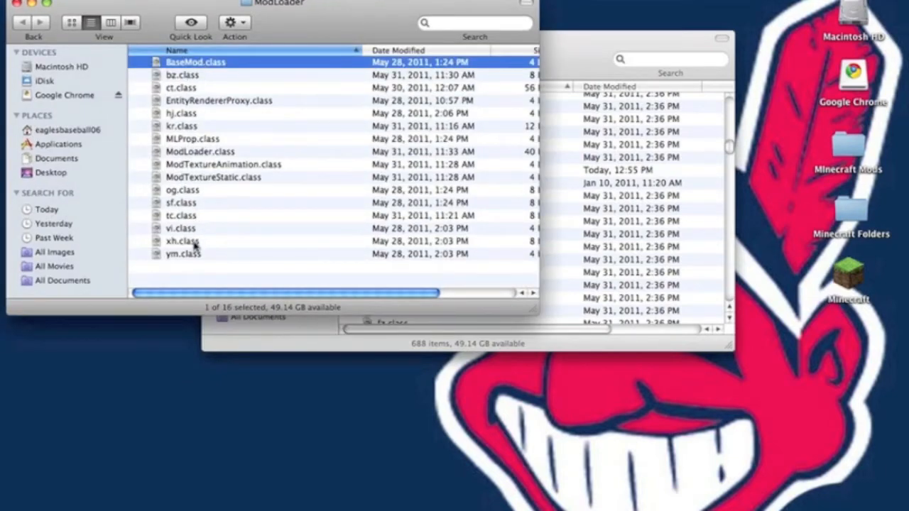
Step: Move all ModLoader class files into minecraft.jar, replacing every conflicting file
{"action": "key", "text": "cmd+a"}
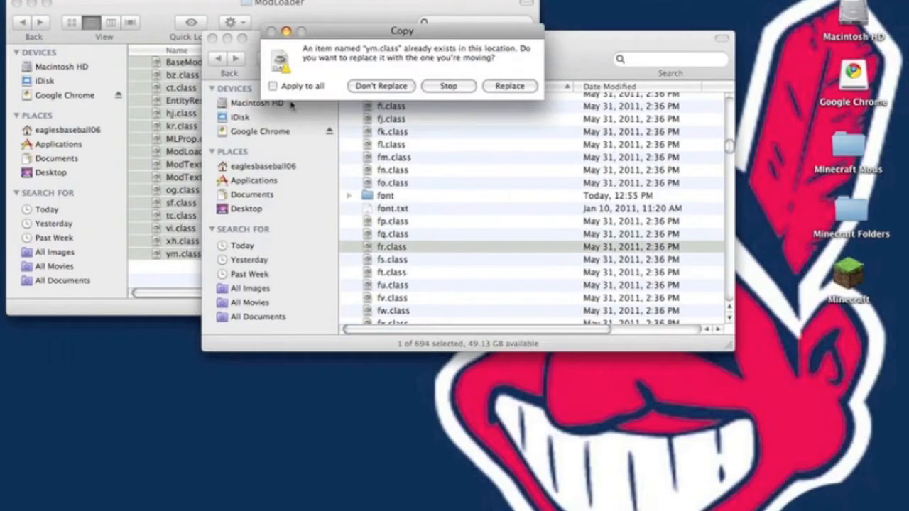
{"action": "left_click", "coordinate": [273, 86]}
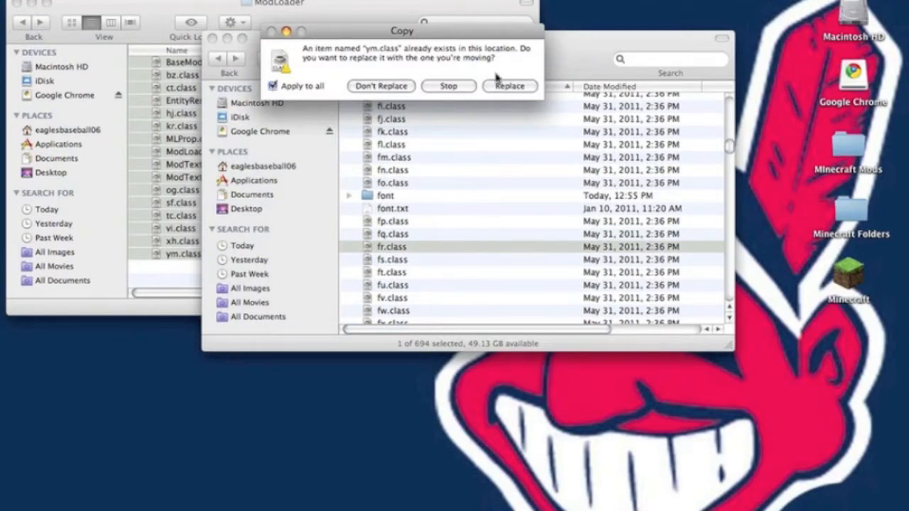
{"action": "left_click", "coordinate": [510, 86]}
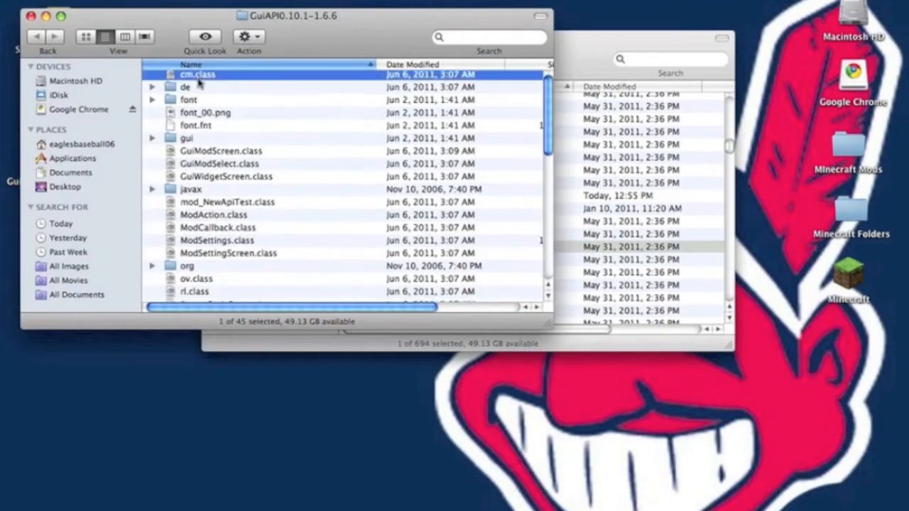
Step: Move the GuiAPI files into minecraft.jar, replacing the existing classes
{"action": "scroll", "scroll_direction": "down", "scroll_amount": 3}
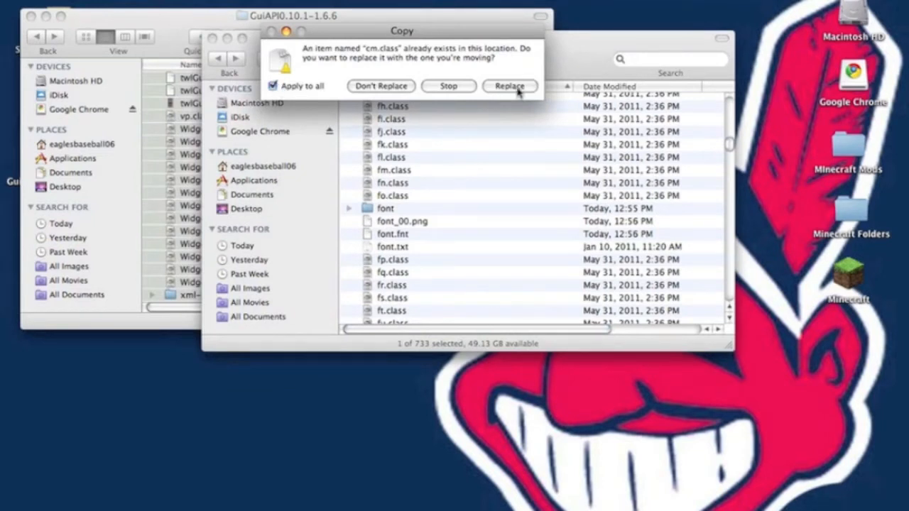
{"action": "left_click", "coordinate": [508, 85]}
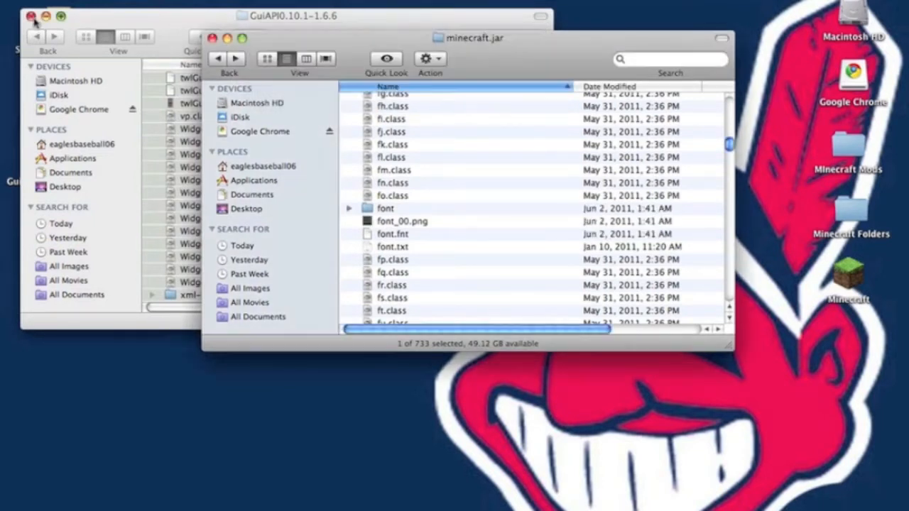
{"action": "left_click", "coordinate": [31, 16]}
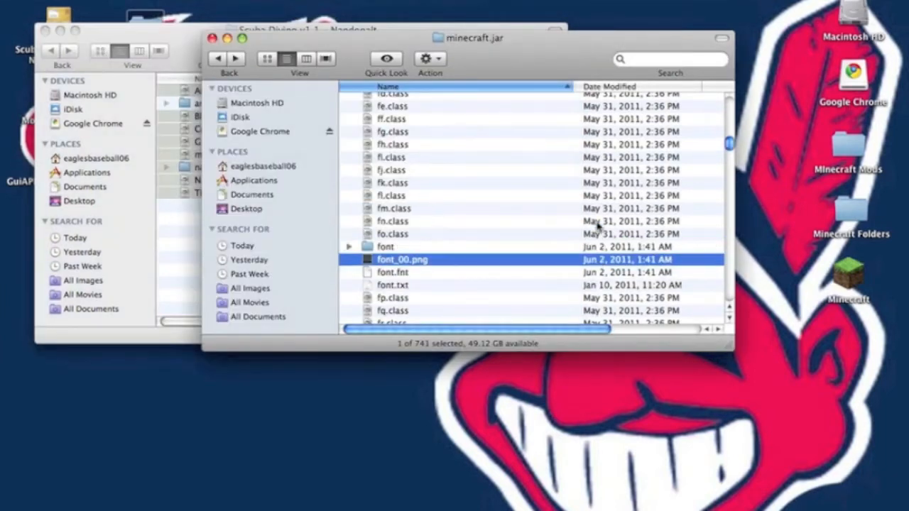
Step: Add the Scuba Diving class files to minecraft.jar and the helmet and tank PNGs to its armor folder
{"action": "scroll", "scroll_direction": "up", "scroll_amount": 3}
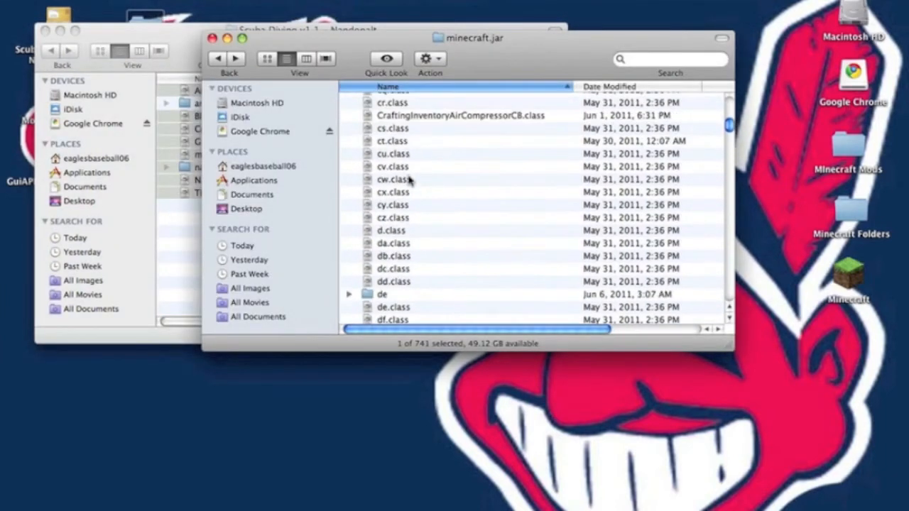
{"action": "scroll", "scroll_direction": "up", "scroll_amount": 3}
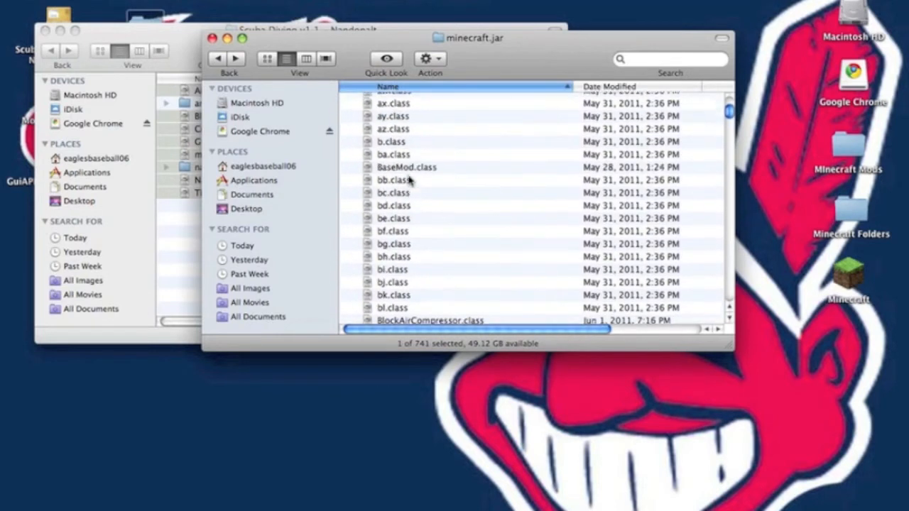
{"action": "scroll", "scroll_direction": "up", "scroll_amount": 3}
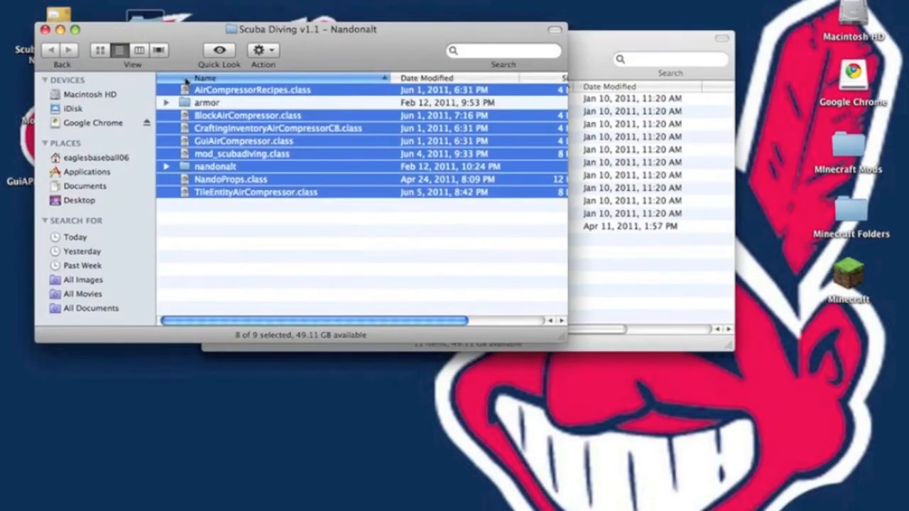
{"action": "double_click", "coordinate": [208, 102]}
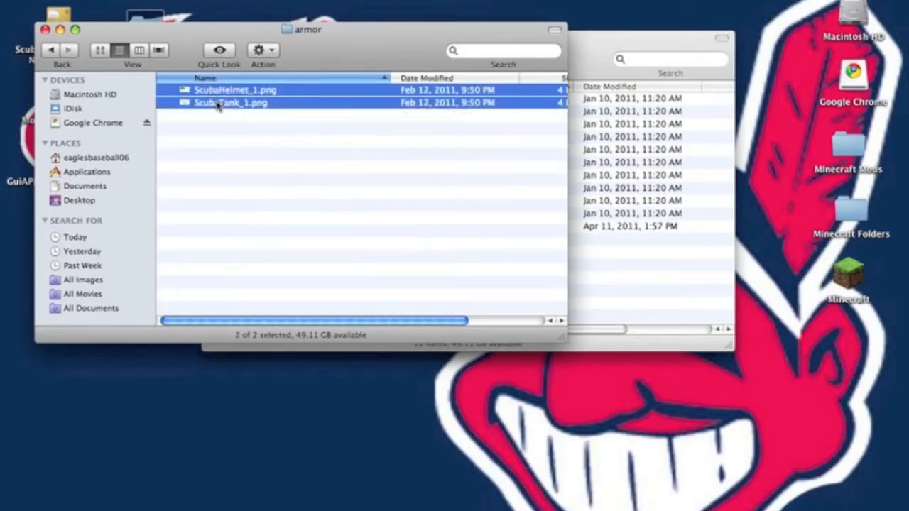
{"action": "mouse_move", "coordinate": [585, 258]}
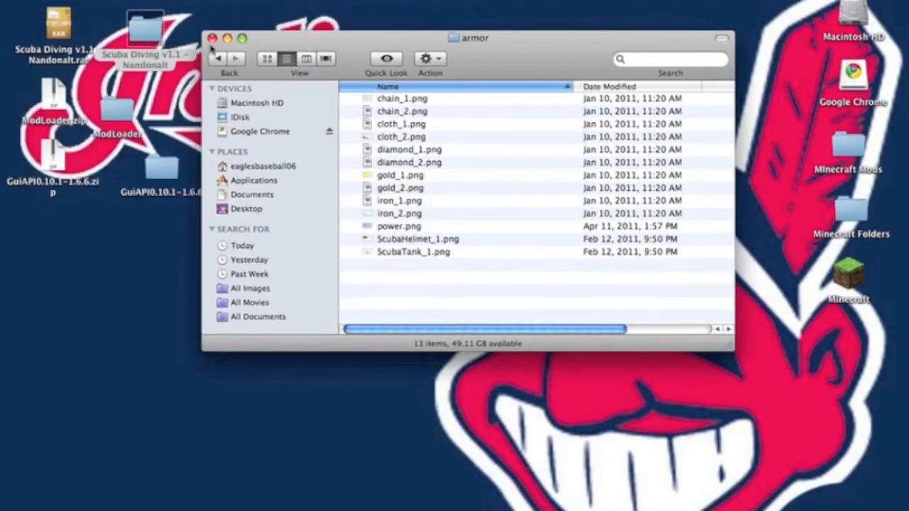
{"action": "left_click", "coordinate": [213, 37]}
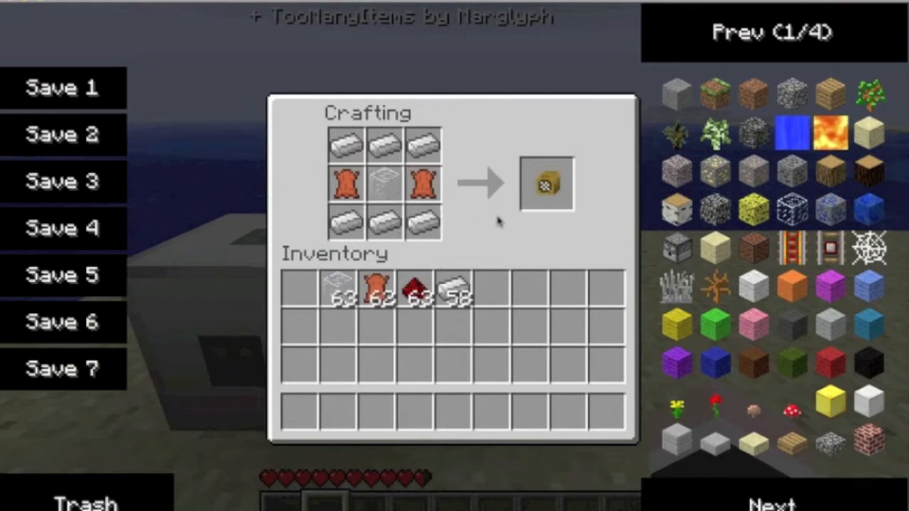
Step: Take the crafted scuba helmet, air compressor and empty scuba tank from the result slot
{"action": "left_click", "coordinate": [545, 183]}
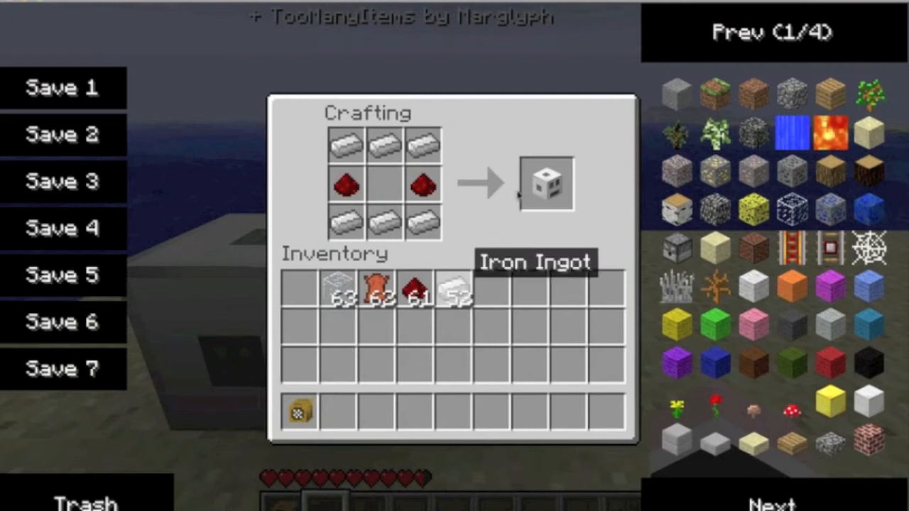
{"action": "left_click", "coordinate": [546, 185]}
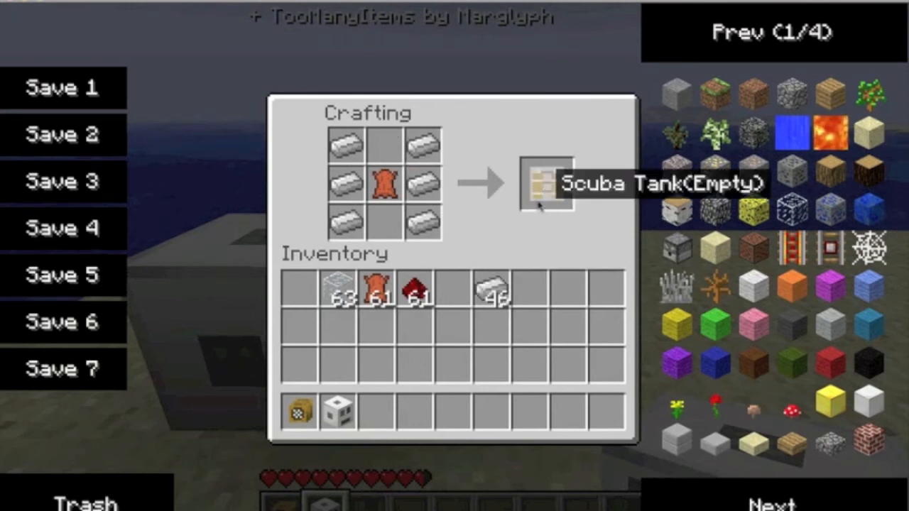
{"action": "left_click", "coordinate": [545, 183]}
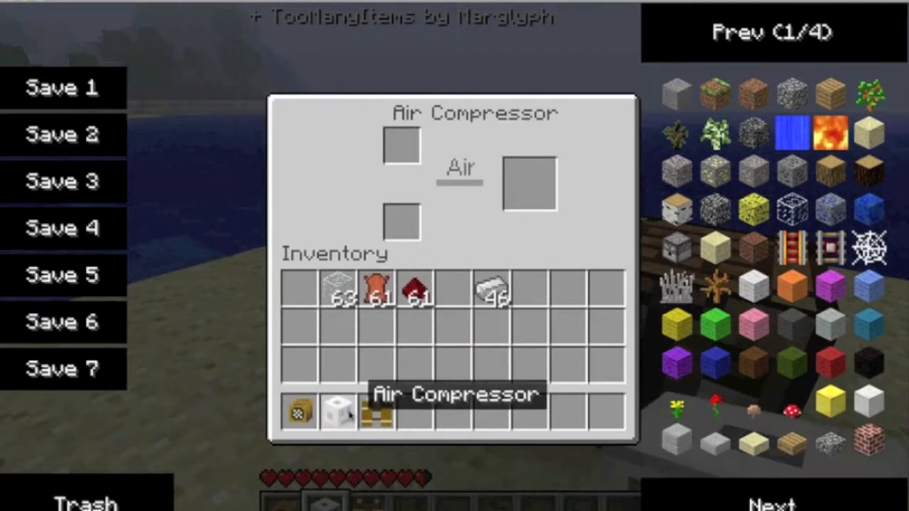
Step: Load the tank in the Air Compressor and equip it in the chest armour slot
{"action": "left_click", "coordinate": [403, 145]}
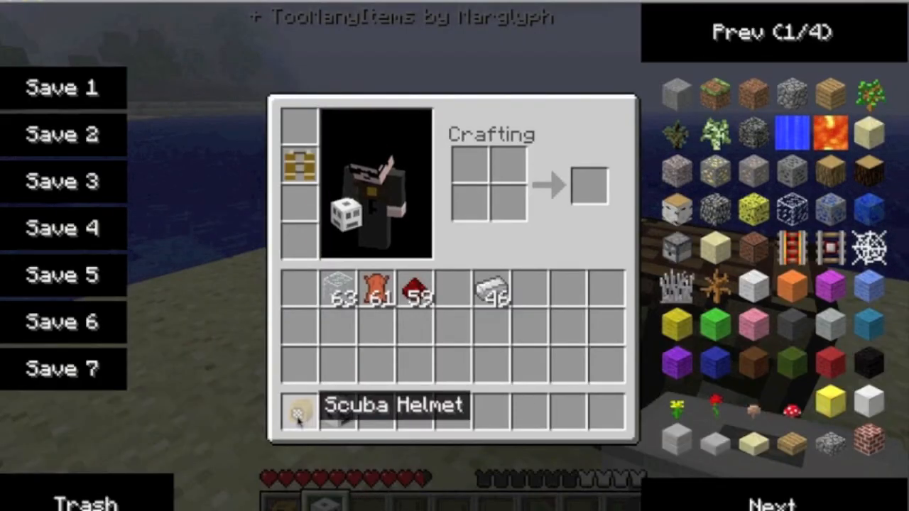
{"action": "key", "text": "Escape"}
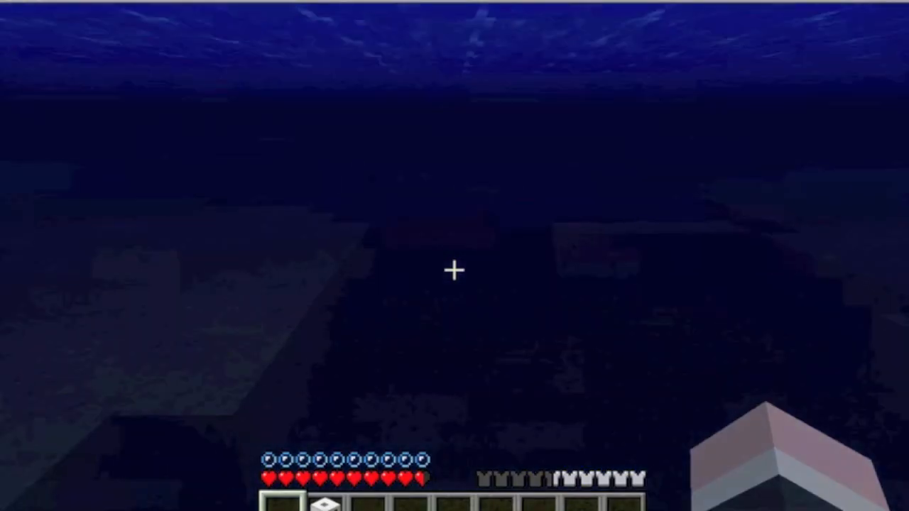
Step: Check the worn helmet and tank in the inventory, then keep swimming near the squid
{"action": "key", "text": "e"}
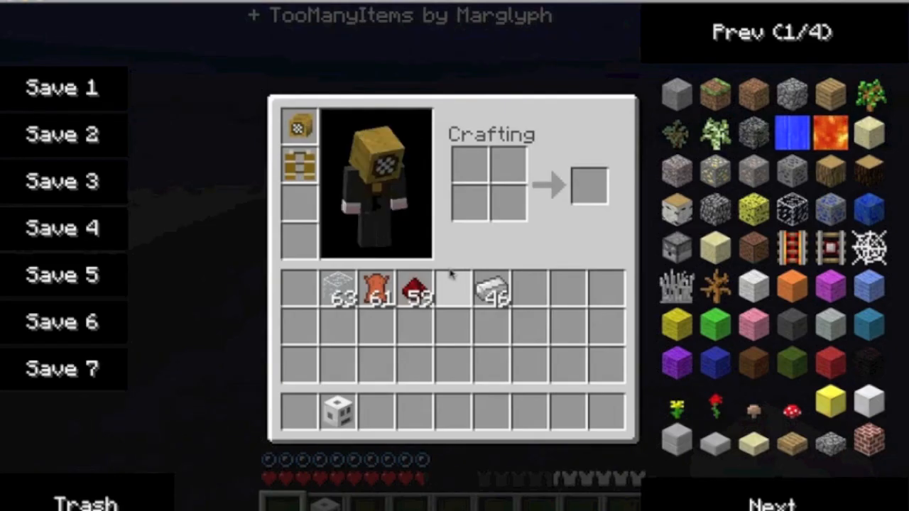
{"action": "key", "text": "Escape"}
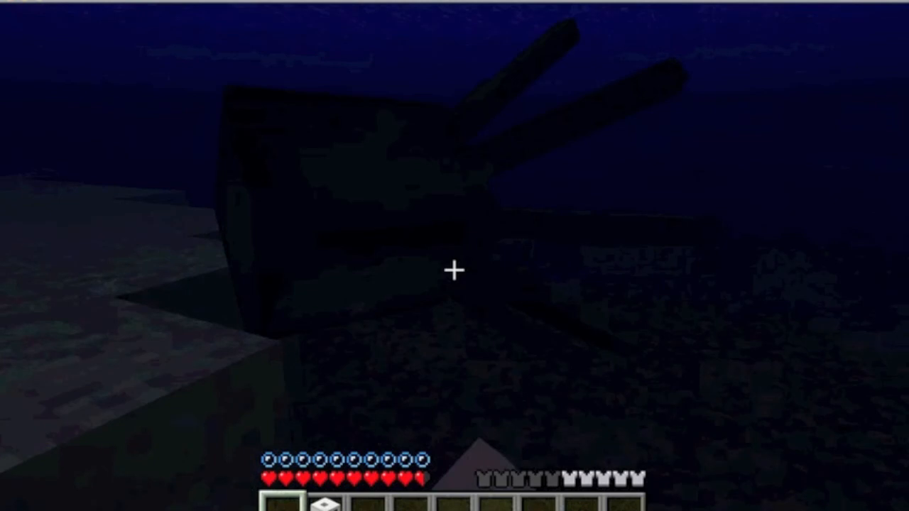
{"action": "mouse_move", "coordinate": [454, 269]}
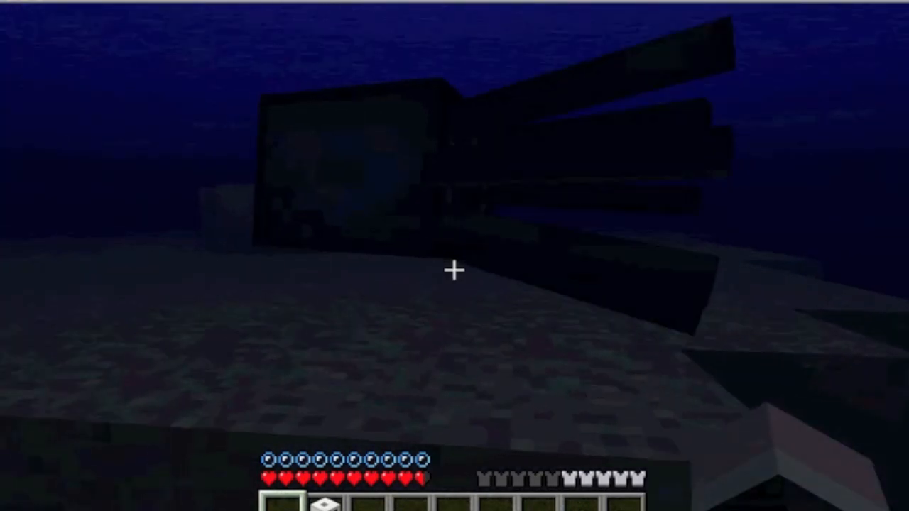
{"action": "mouse_move", "coordinate": [455, 270]}
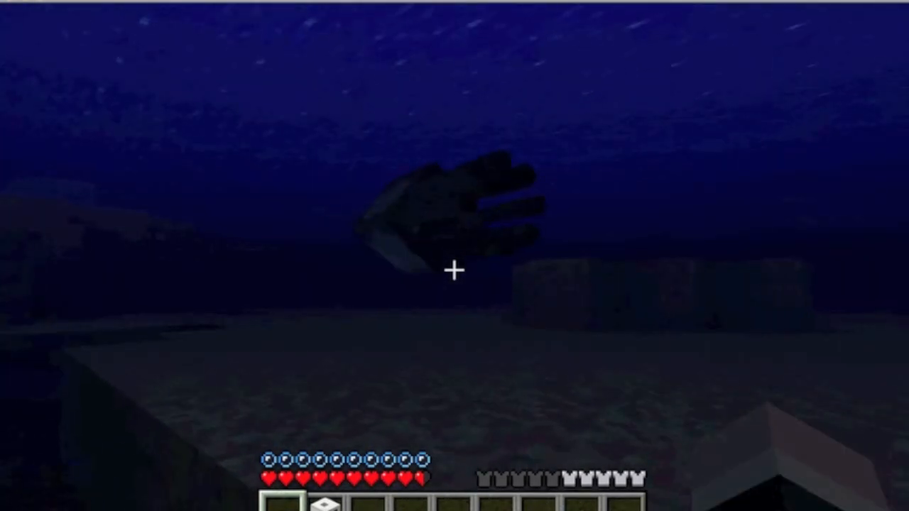